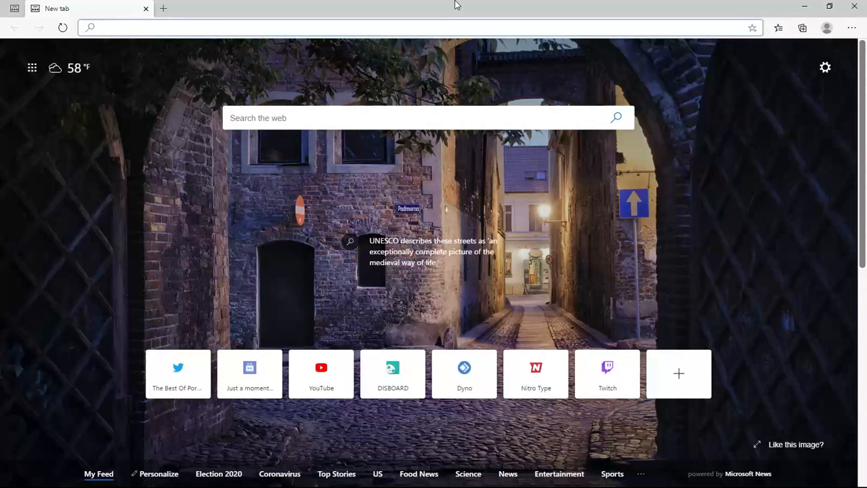
Go to discord.com/new/download and expand the Download Public Test Build platform dropdown under 'Feeling experimental?'.
left_click(271, 28)
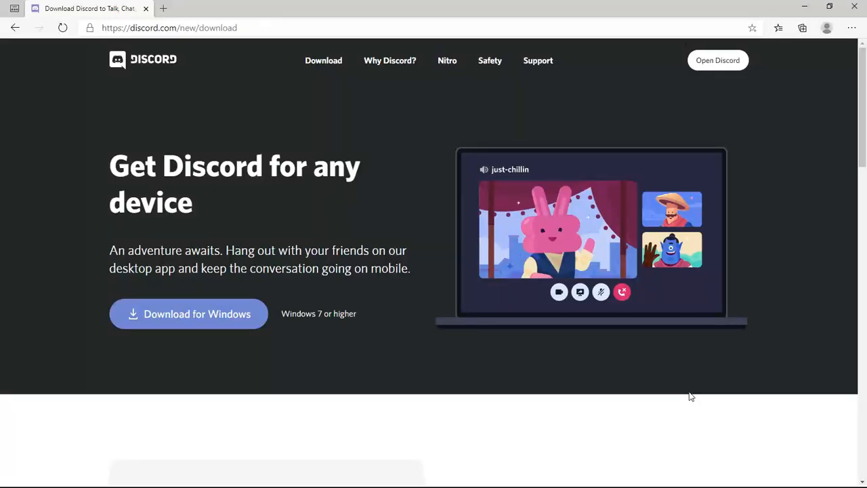
left_click(169, 28)
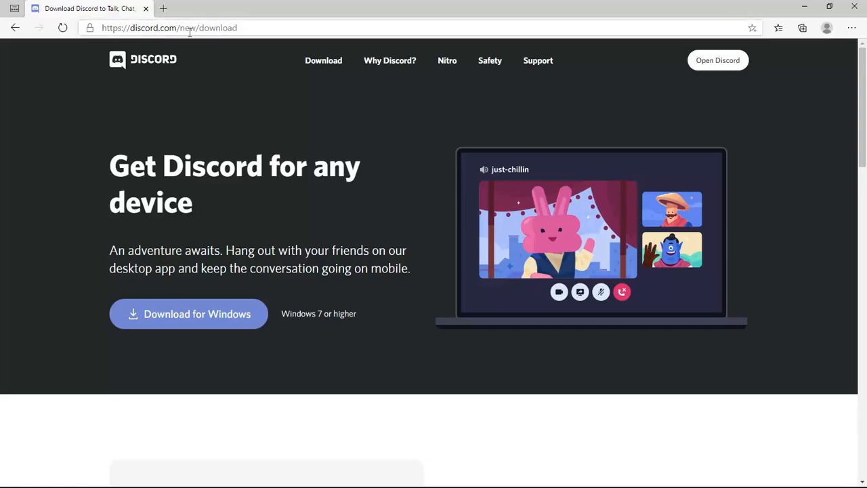
mouse_move(351, 105)
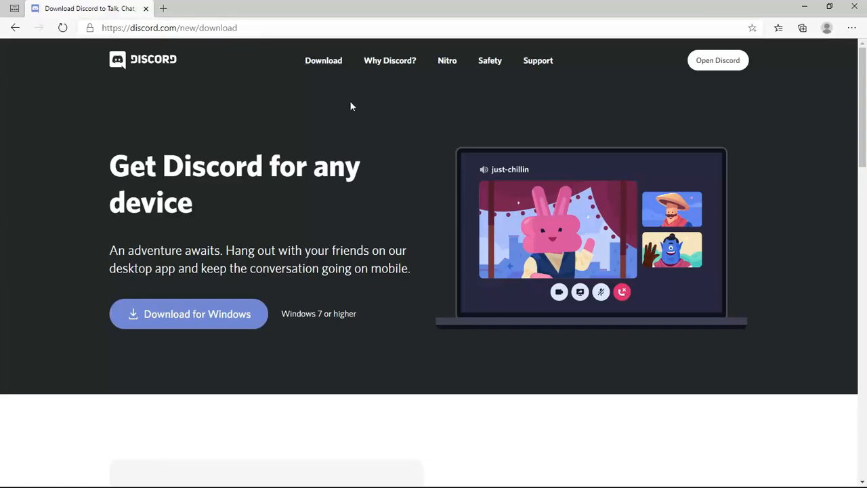
mouse_move(387, 306)
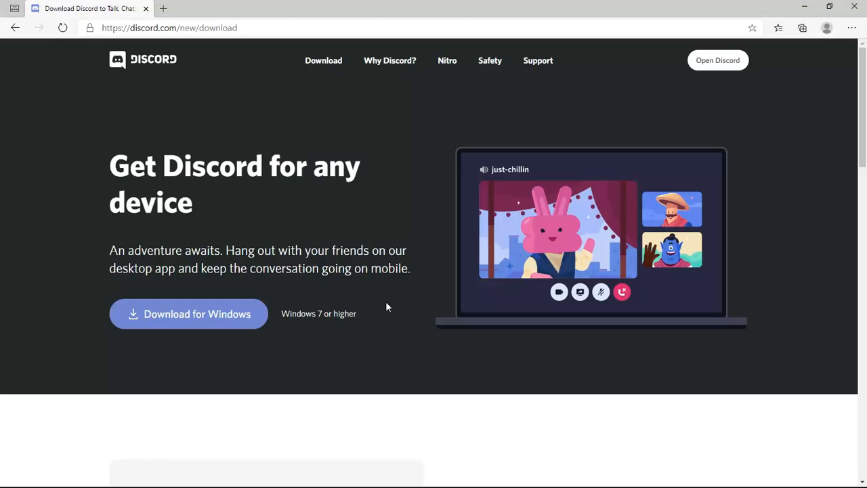
scroll("down", 3)
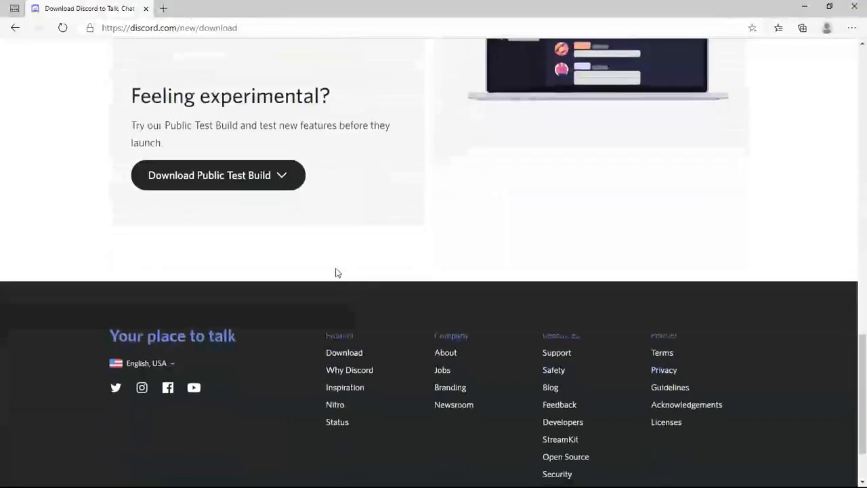
scroll("down", 3)
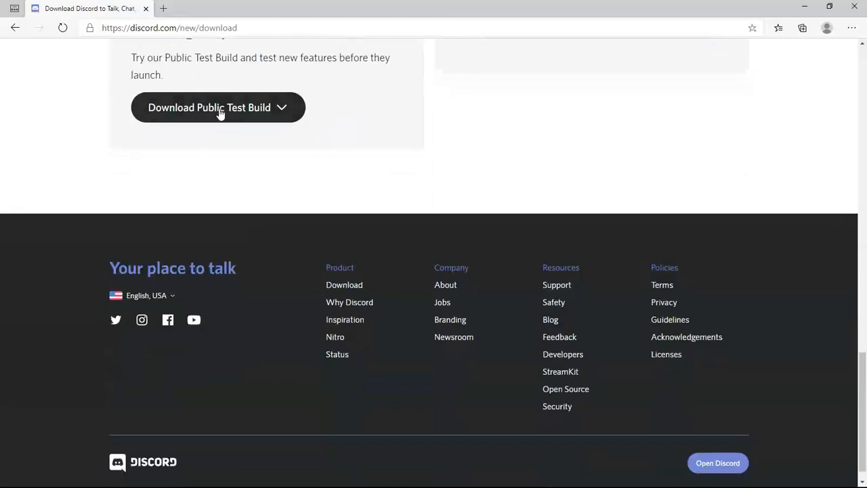
left_click(217, 107)
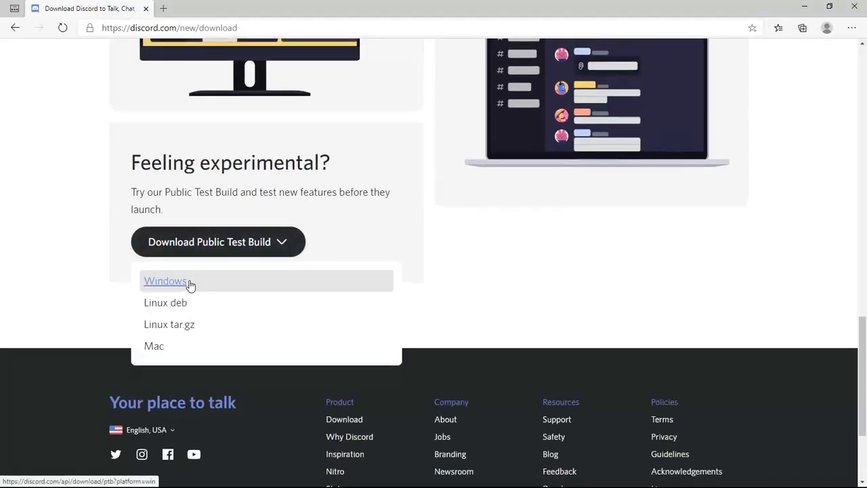
Download the Windows Public Test Build, run it and log in with your credentials.
left_click(165, 280)
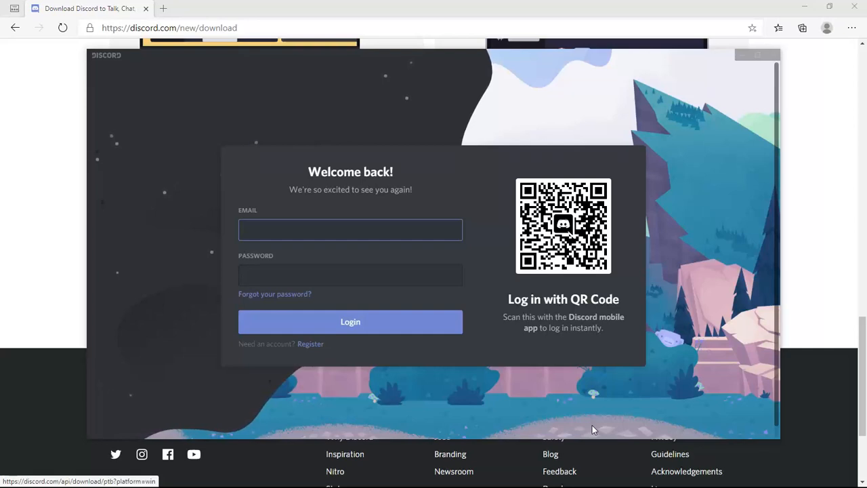
left_click(349, 230)
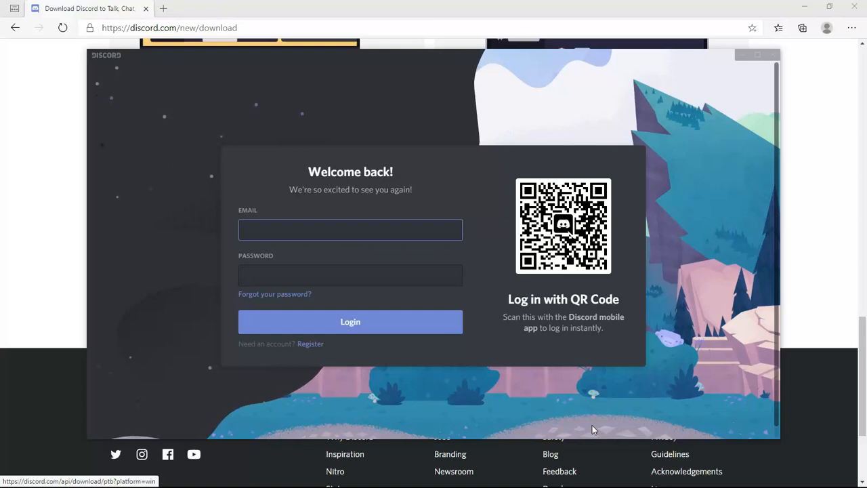
left_click(349, 229)
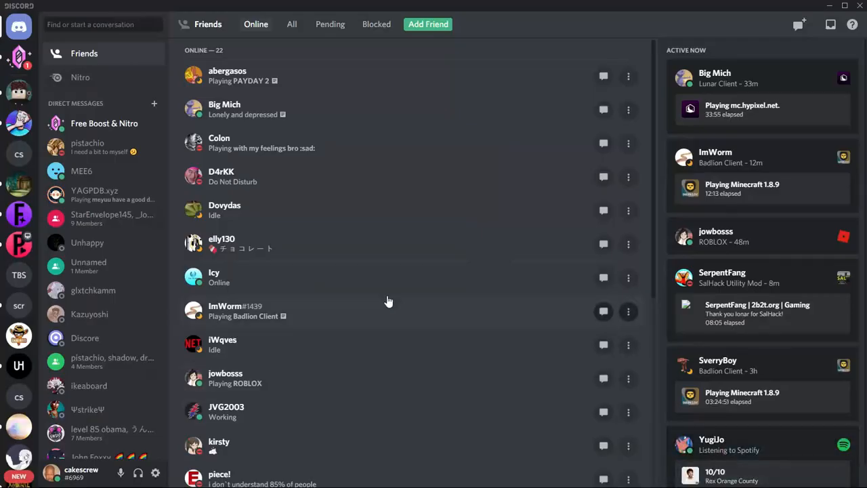
mouse_move(19, 123)
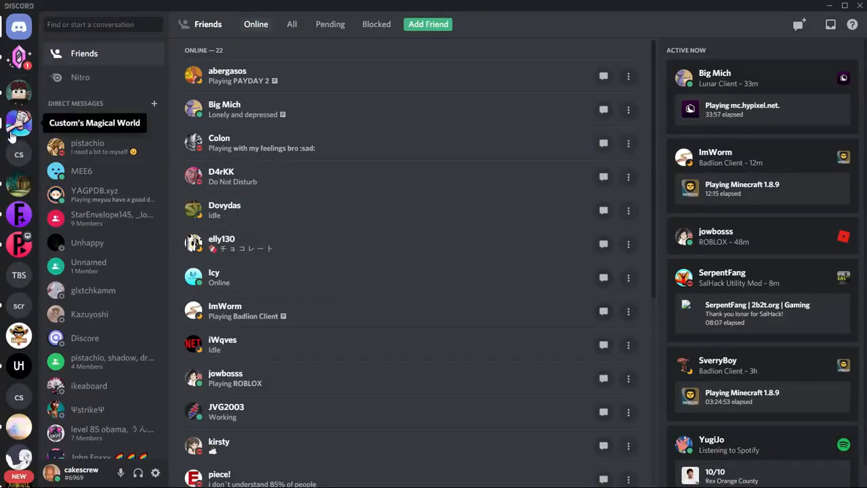
Scroll through the #general chat of the Custom's Magical World server.
scroll("down", 3)
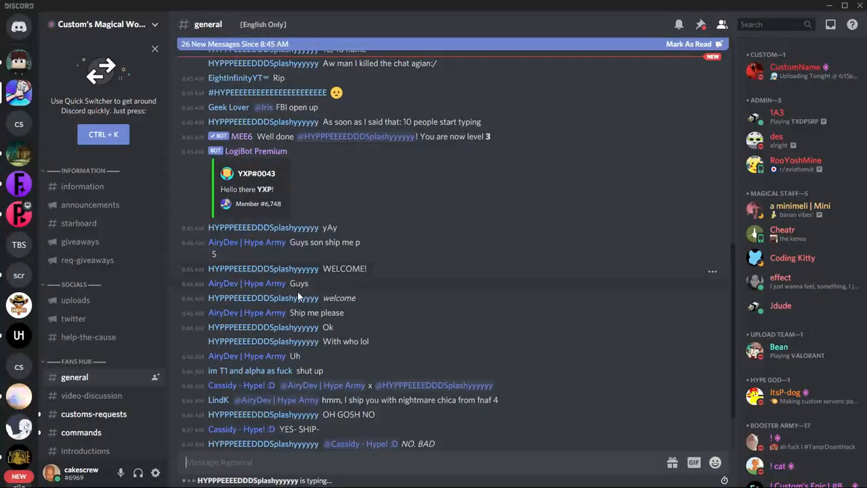
mouse_move(244, 349)
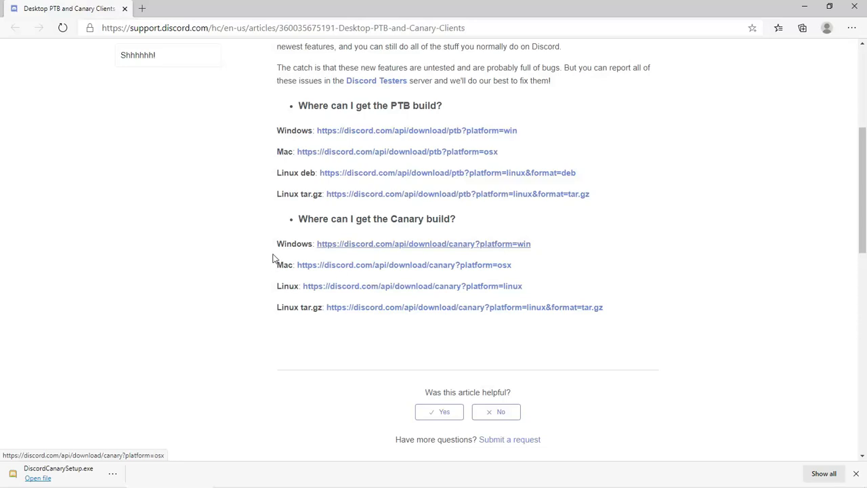
mouse_move(292, 249)
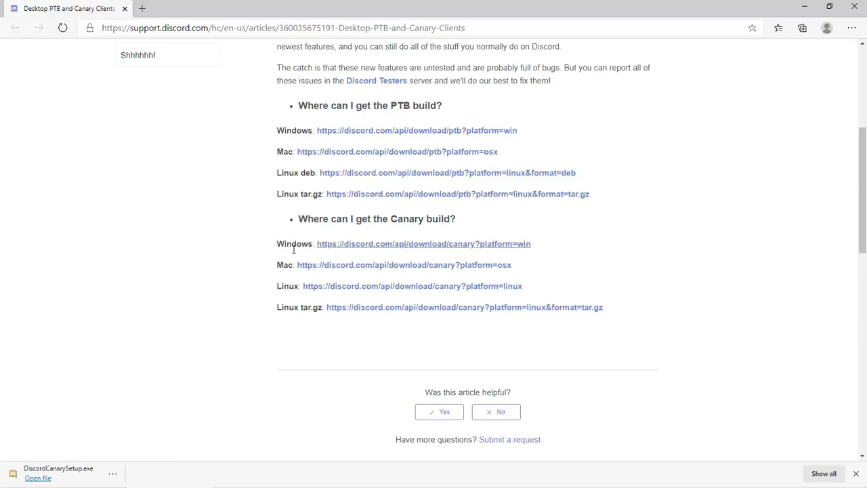
mouse_move(538, 222)
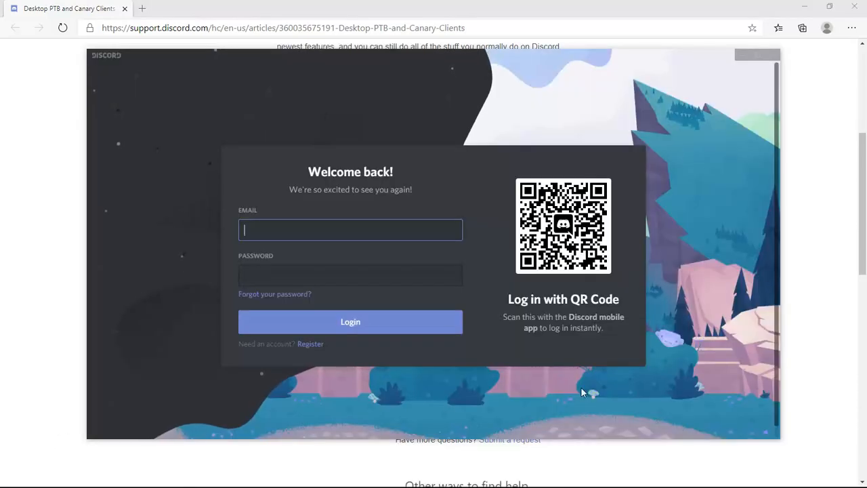
mouse_move(390, 120)
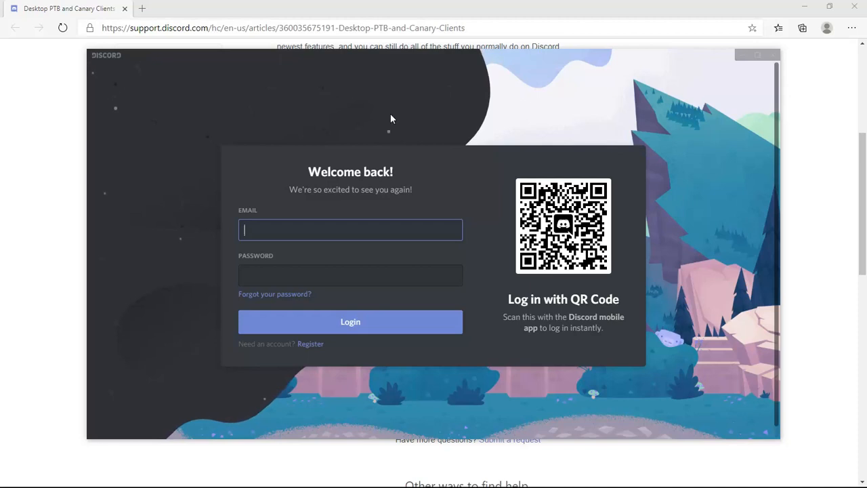
mouse_move(721, 57)
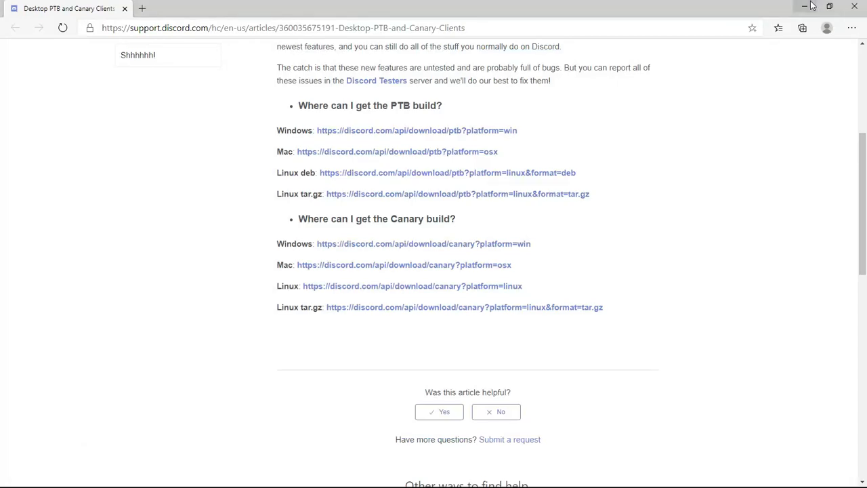
Minimize Edge so the desktop with the Discord, PTB and Canary shortcuts shows.
left_click(805, 5)
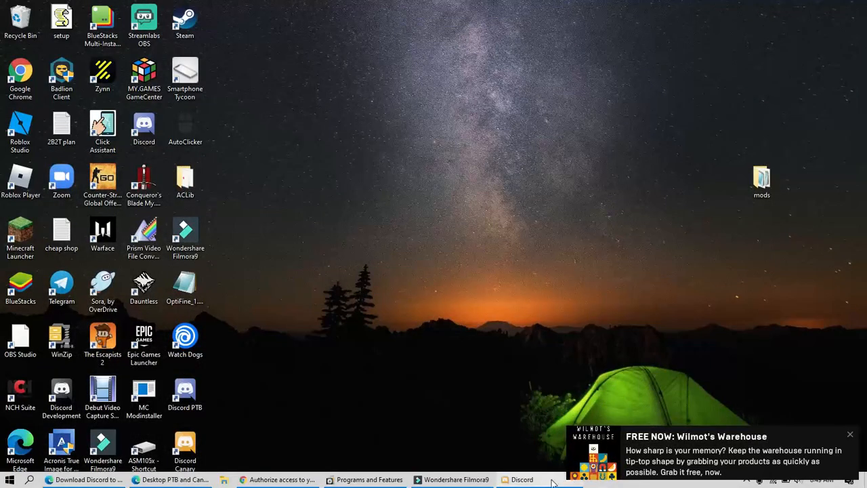
mouse_move(521, 479)
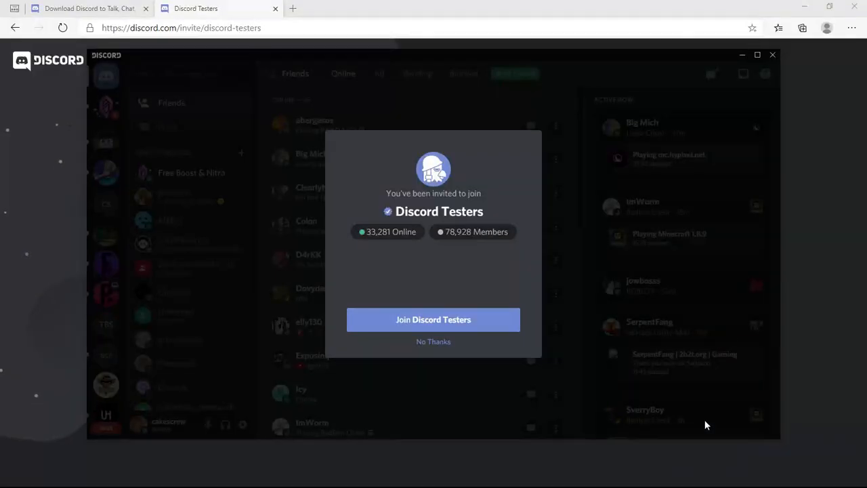
mouse_move(453, 263)
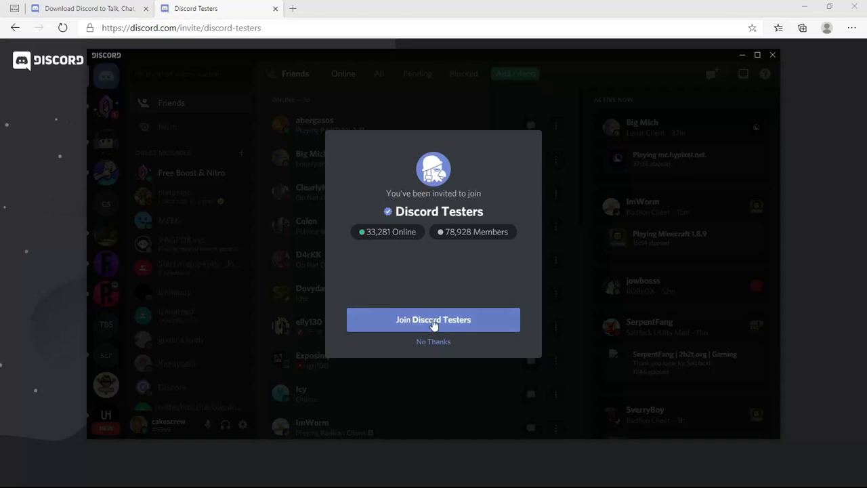
Accept the Discord Testers invite and read down the #rules channel.
left_click(433, 320)
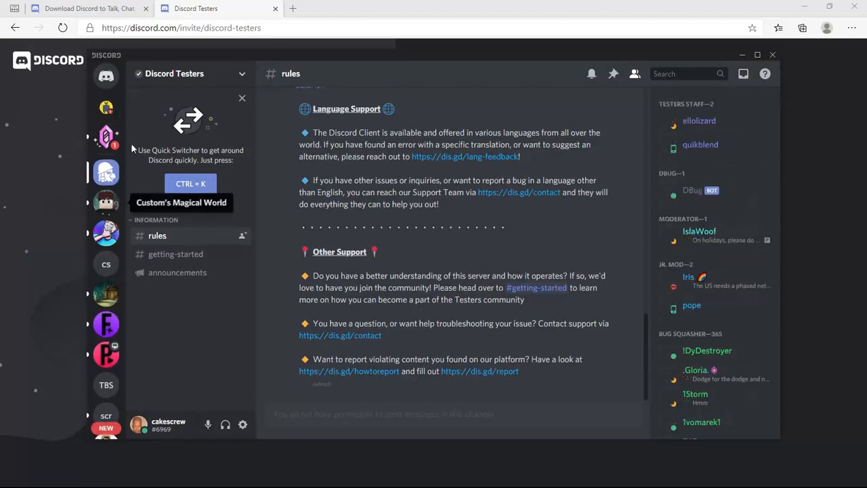
mouse_move(734, 195)
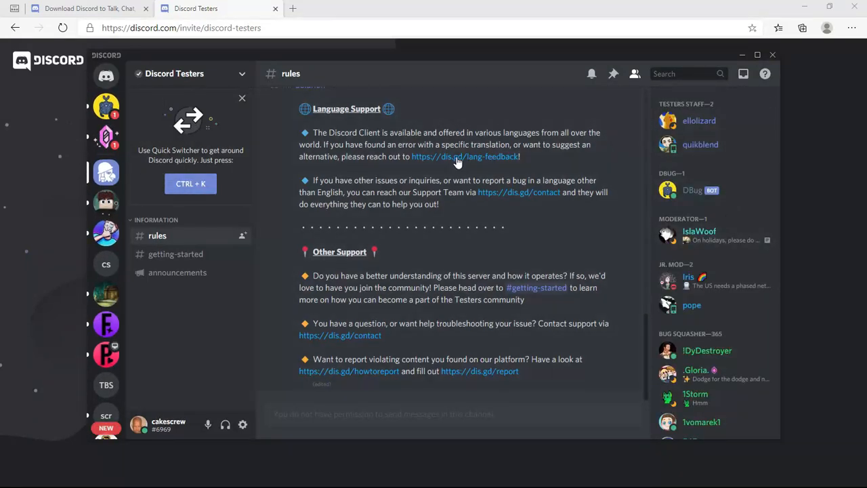
scroll("down", 3)
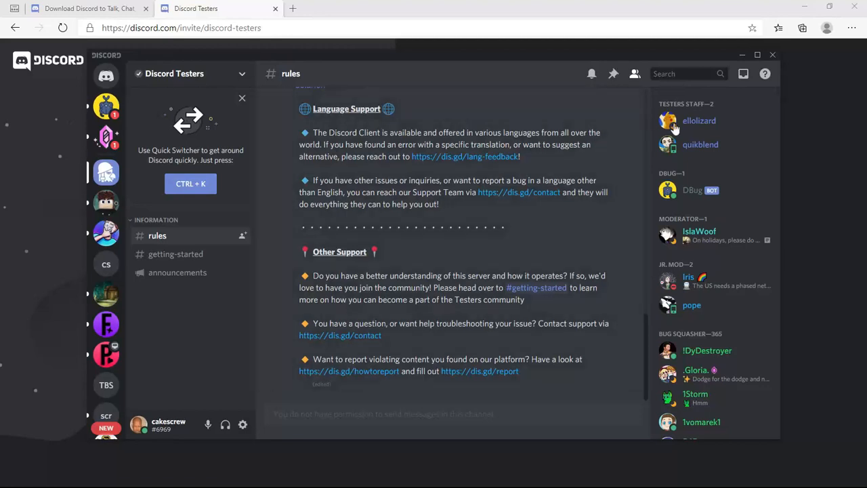
scroll("down", 3)
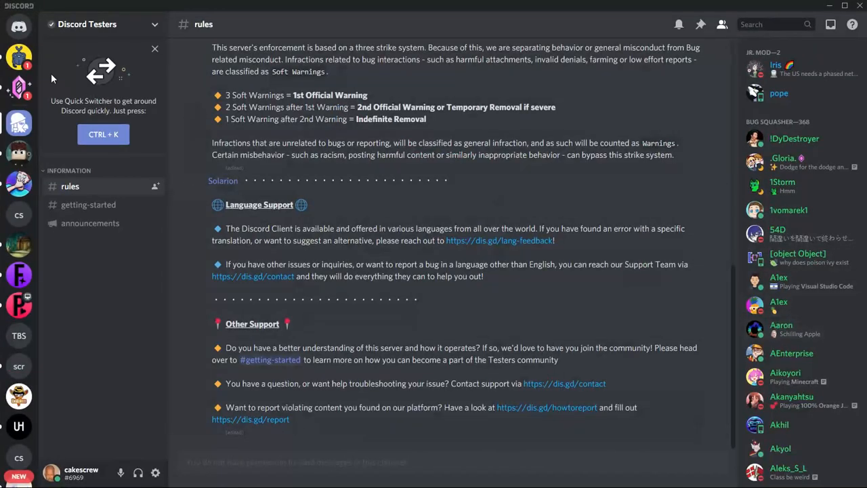
View AEnterprise's roles card, then their full profile with badges and linked accounts.
left_click(791, 353)
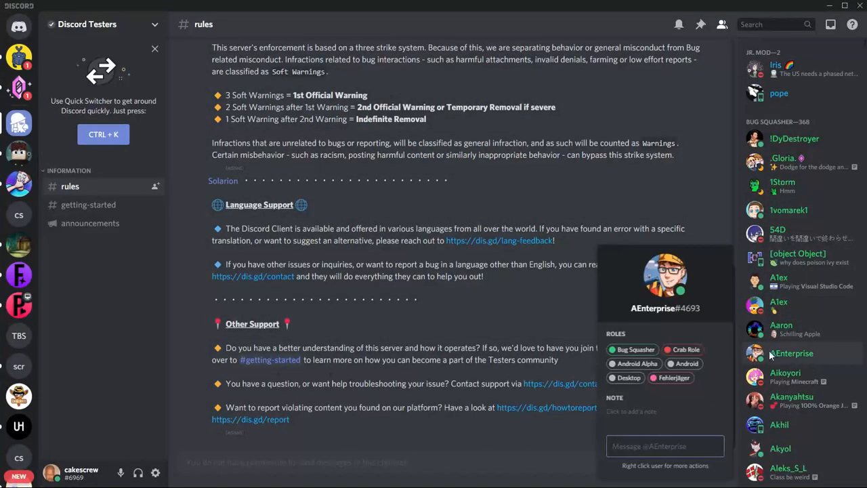
right_click(793, 352)
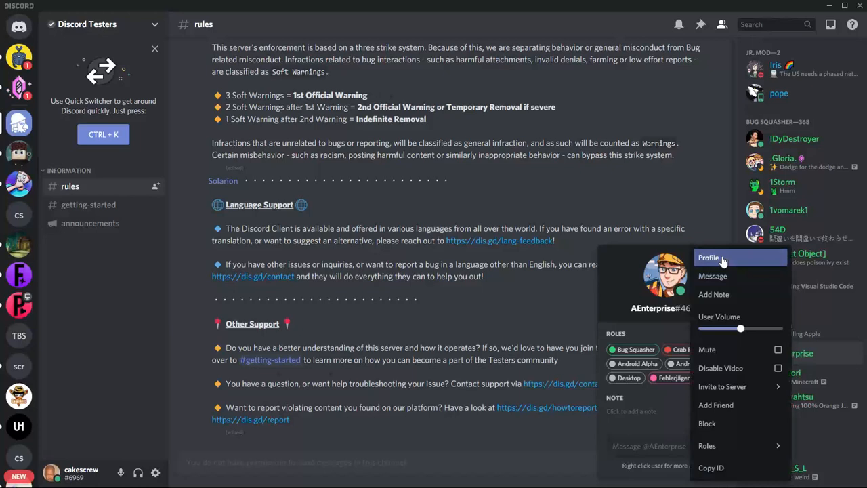
left_click(709, 258)
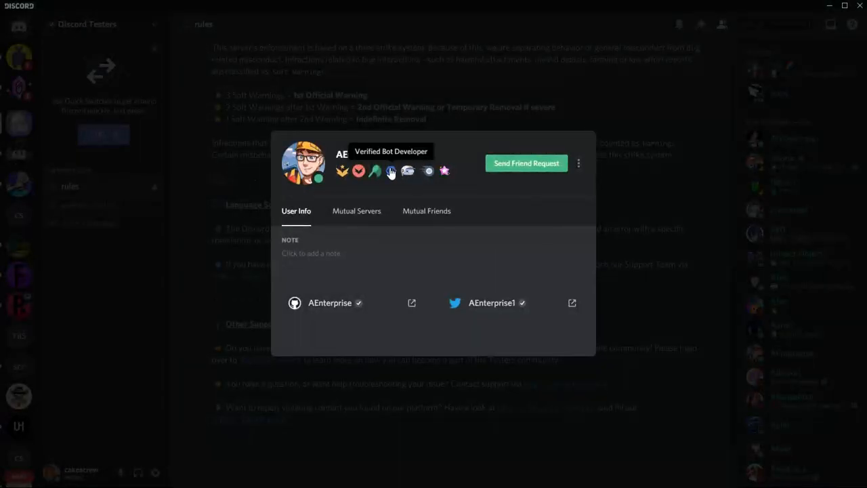
mouse_move(374, 171)
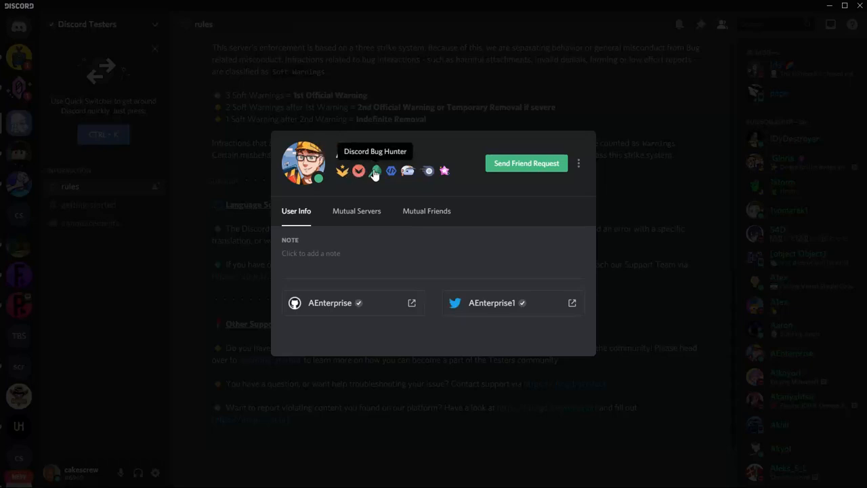
mouse_move(428, 171)
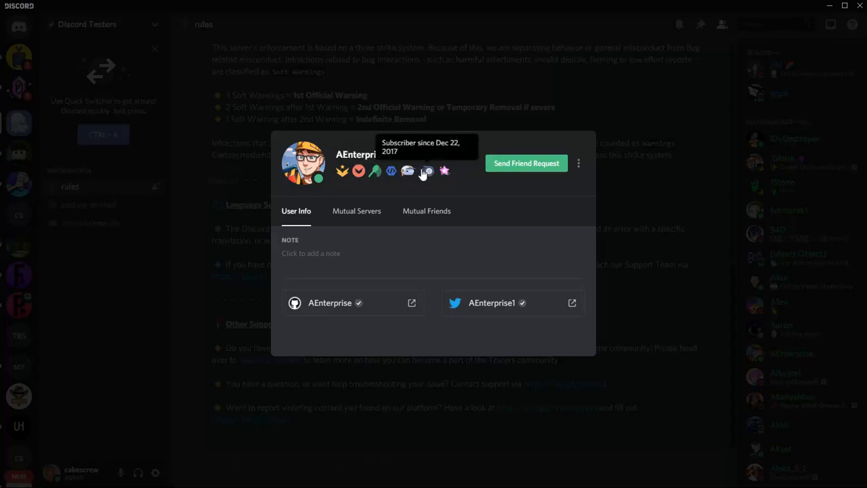
mouse_move(407, 174)
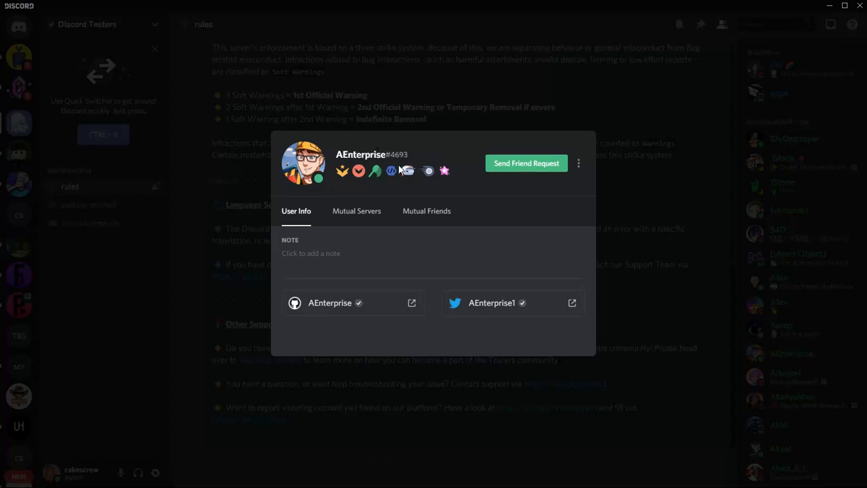
mouse_move(300, 122)
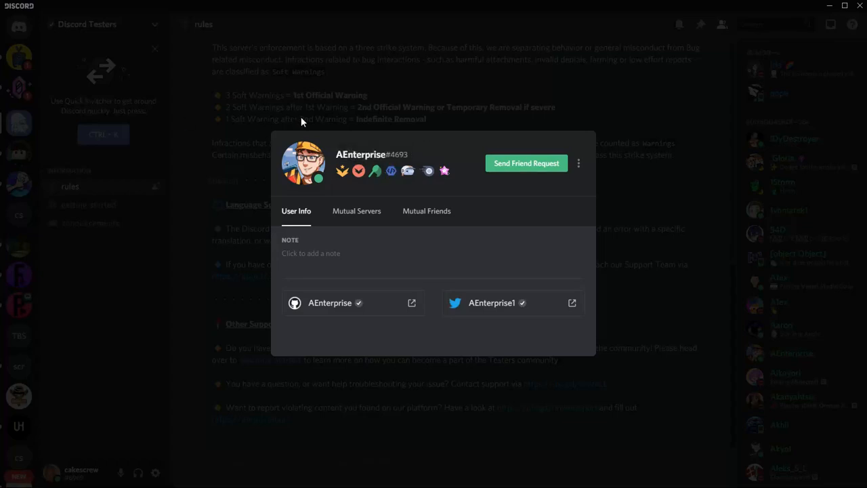
mouse_move(219, 160)
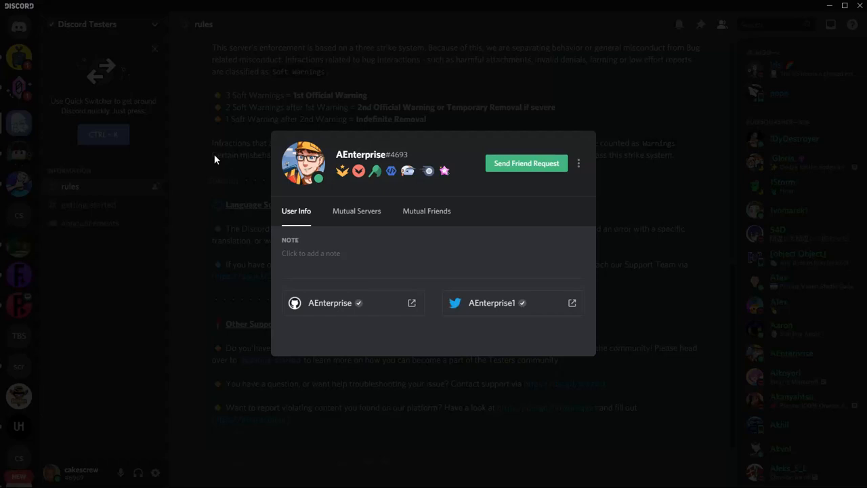
Close the profile and check the roles cards of two Testers staff members in the member list.
left_click(788, 95)
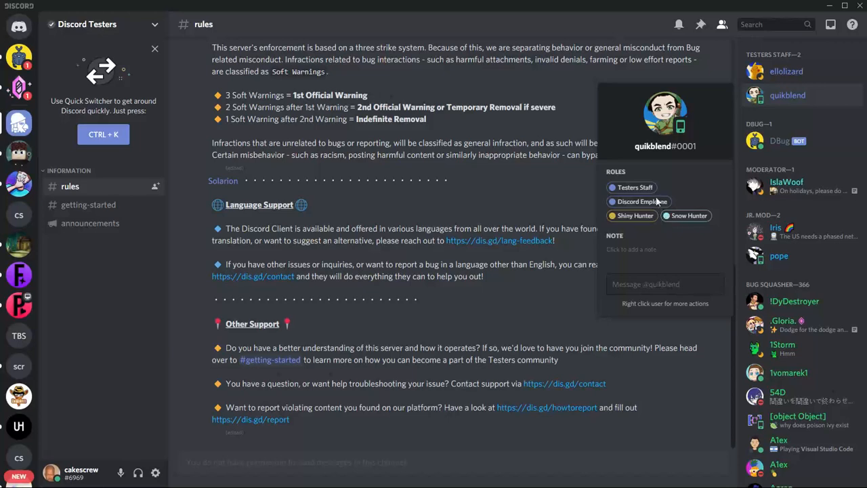
left_click(785, 70)
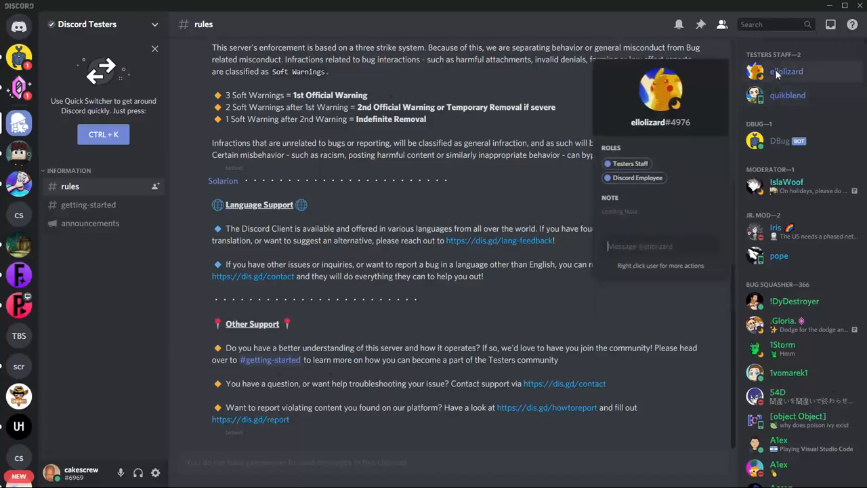
left_click(788, 95)
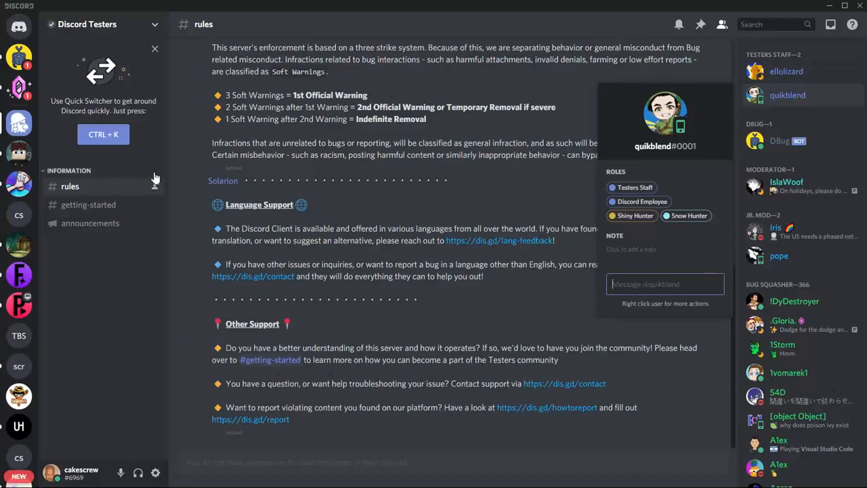
mouse_move(840, 278)
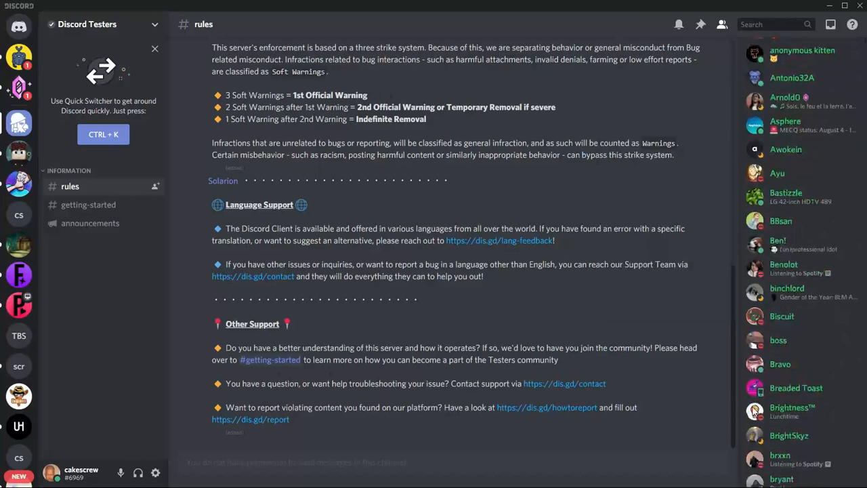
scroll("up", 3)
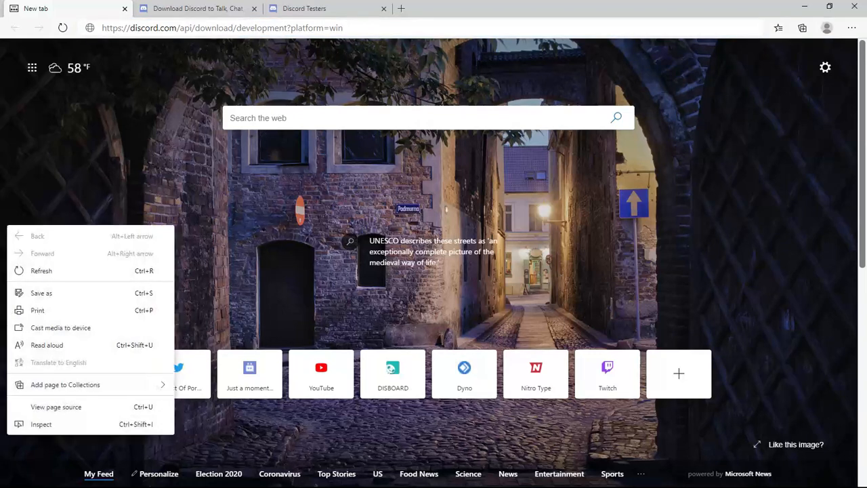
Change the development download URL's platform to win and run the downloaded Discord Development installer.
left_click(363, 43)
type("l")
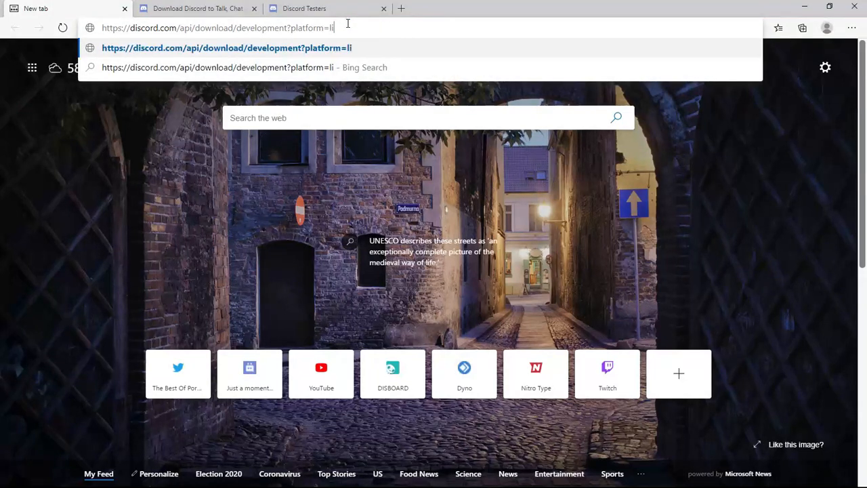
key("Backspace")
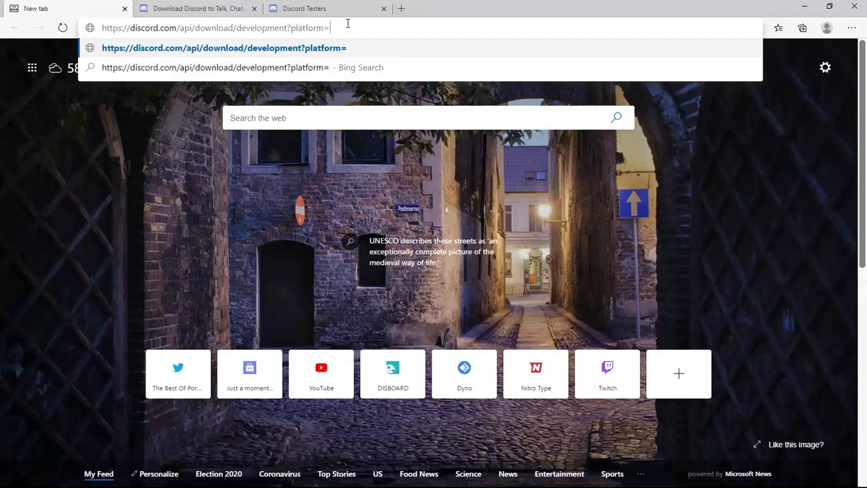
mouse_move(341, 85)
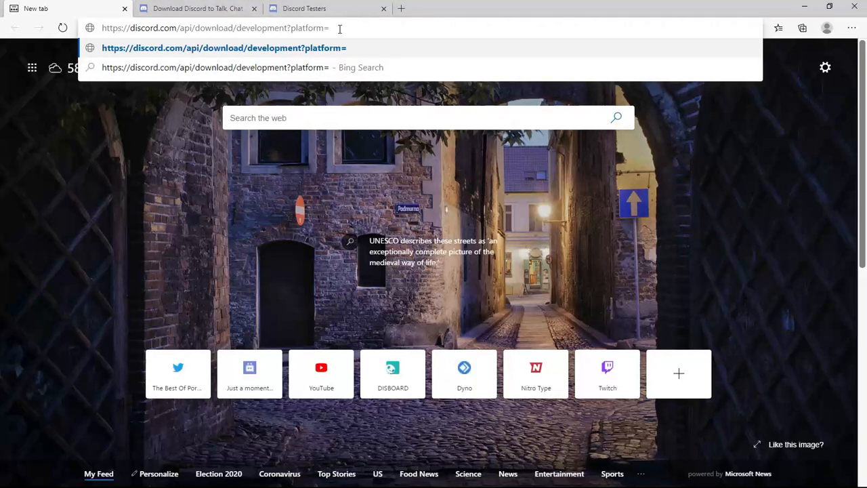
type("wi")
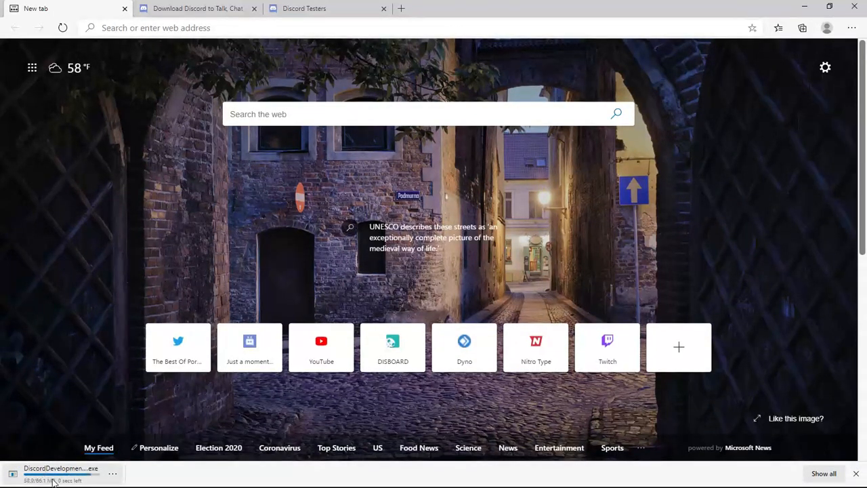
left_click(112, 473)
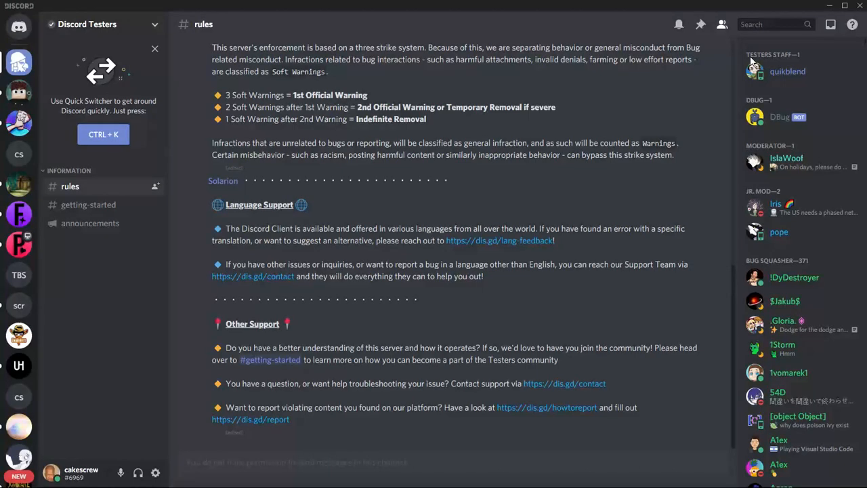
mouse_move(764, 57)
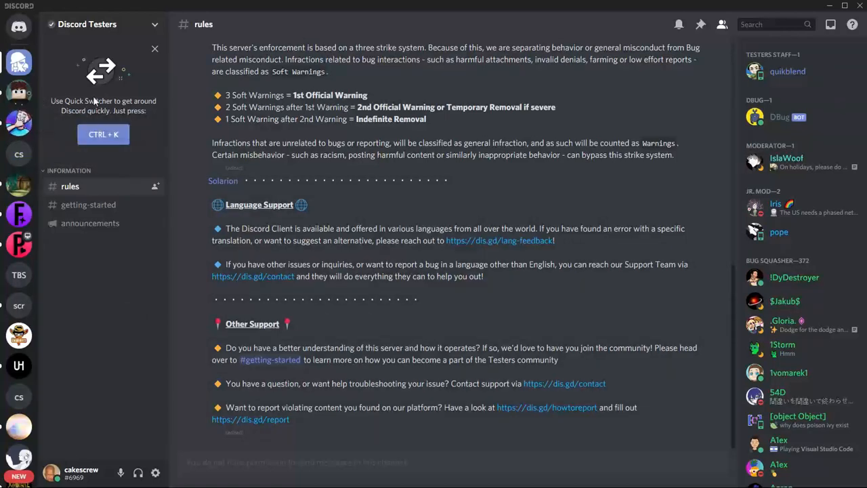
Scroll down the #rules channel of the Discord Testers server.
scroll("down", 3)
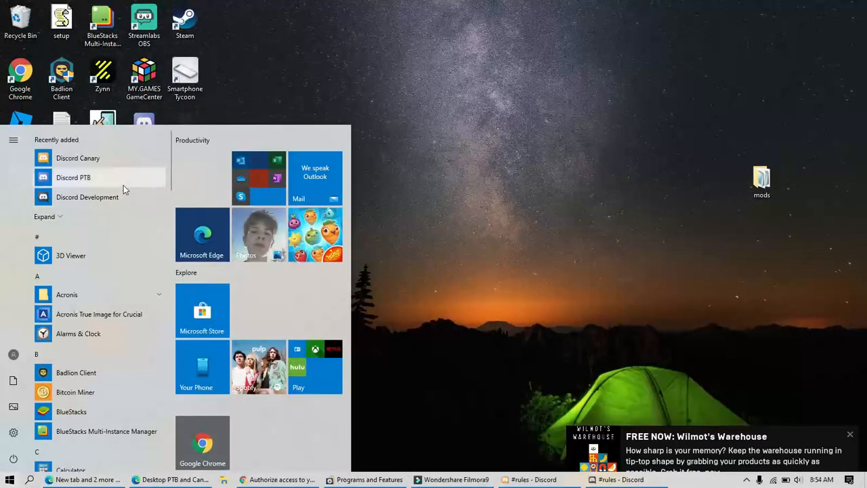
mouse_move(77, 157)
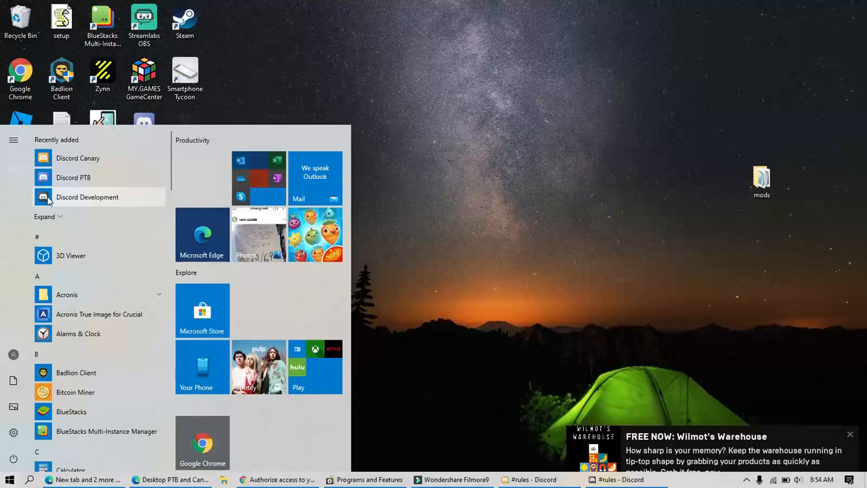
Launch Discord Development from Recently added in the Start menu.
left_click(417, 396)
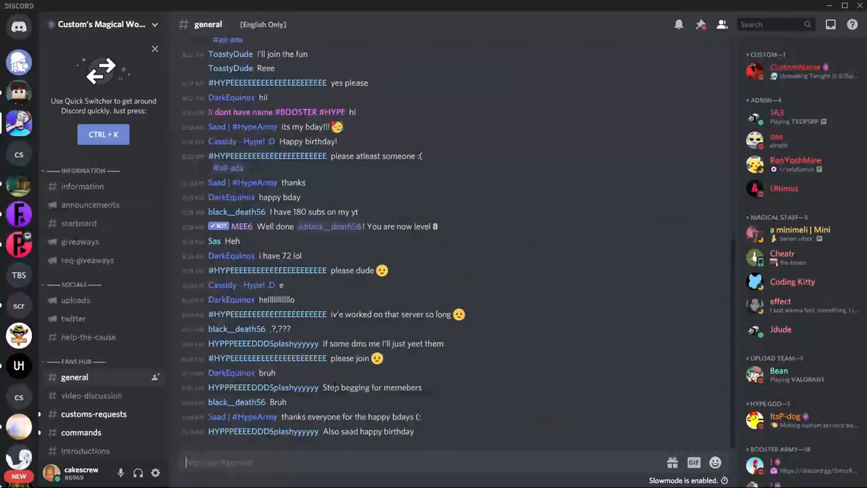
Scroll to the newest #general messages: LogiBot's welcome for dess and members' greetings.
scroll("down", 3)
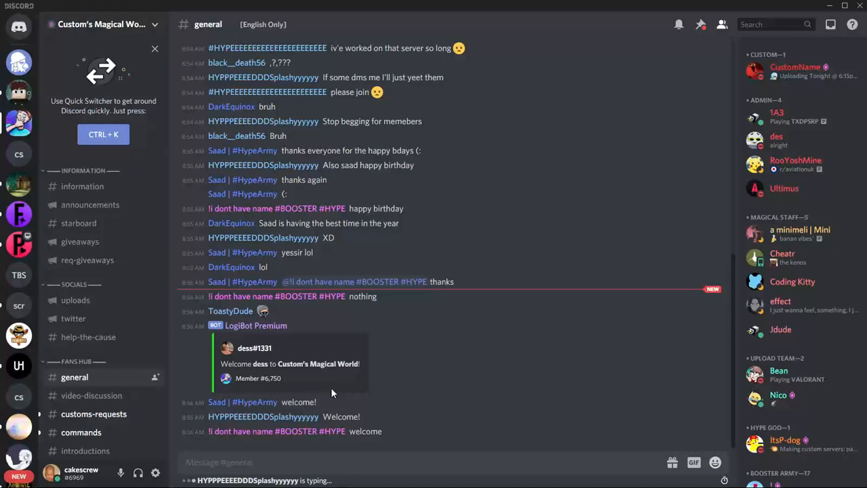
scroll("down", 3)
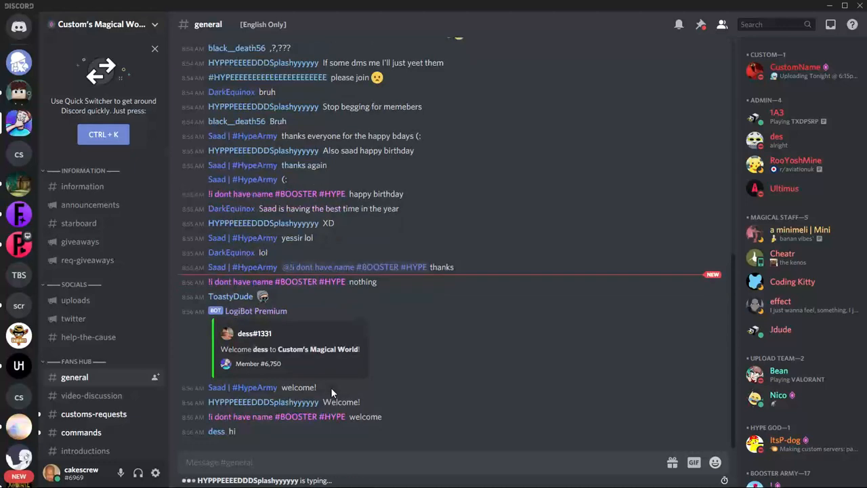